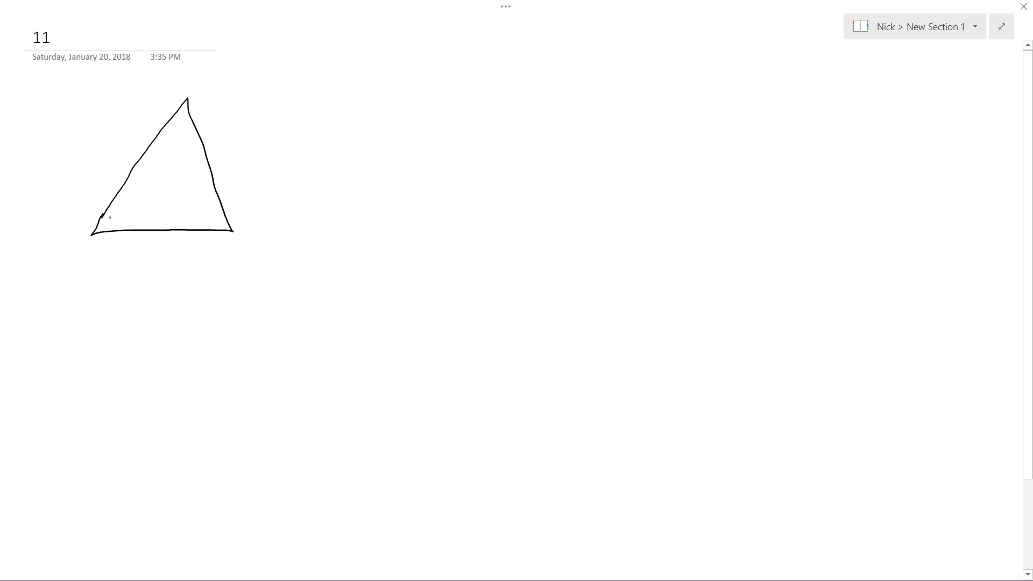
Handwrite 2x and x in the base angles and the top angle's expression at the apex.
{"action": "left_click_drag", "start_coordinate": [106, 224], "coordinate": [135, 214]}
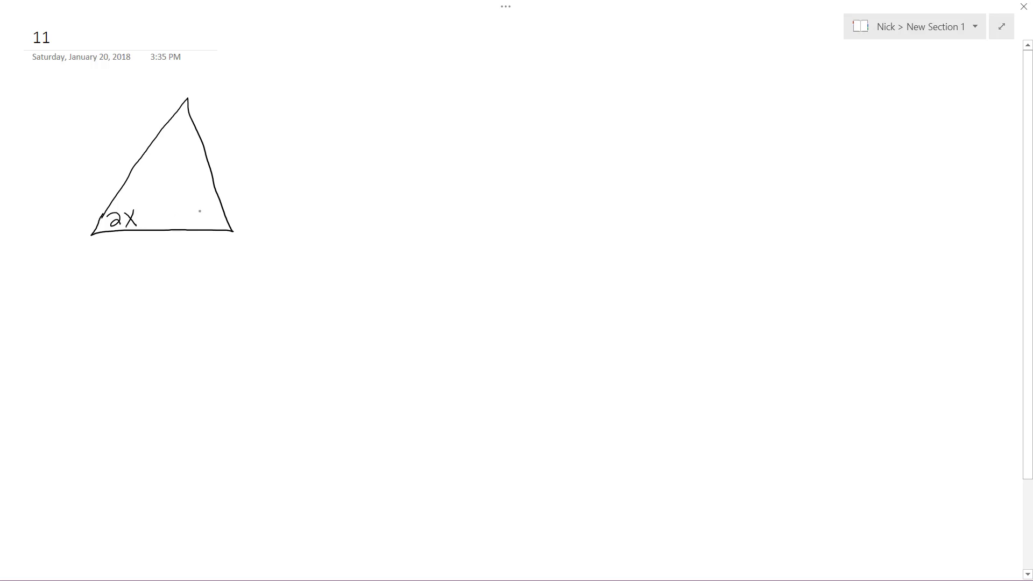
{"action": "left_click_drag", "start_coordinate": [200, 209], "coordinate": [213, 223]}
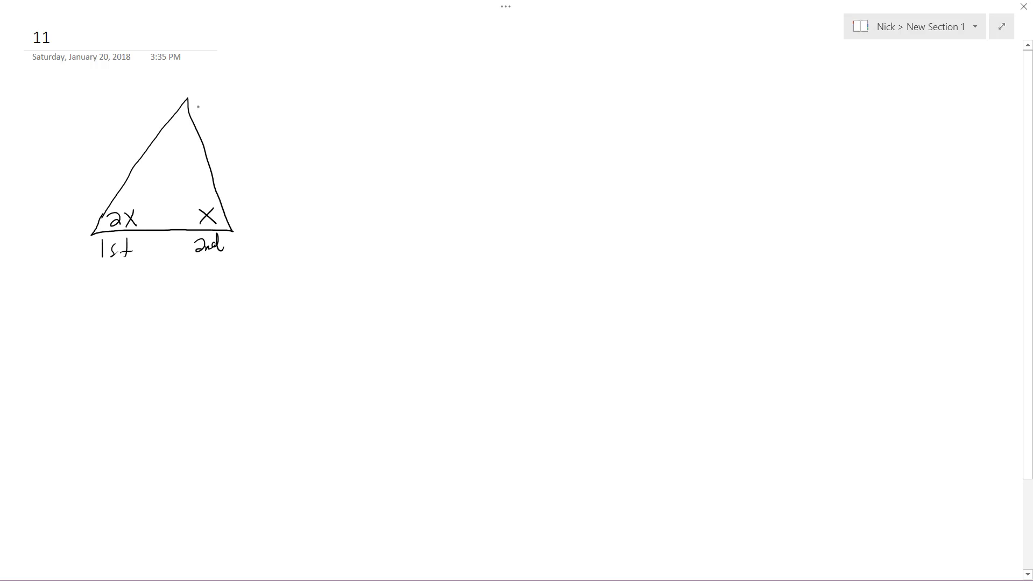
{"action": "left_click_drag", "start_coordinate": [184, 112], "coordinate": [237, 99]}
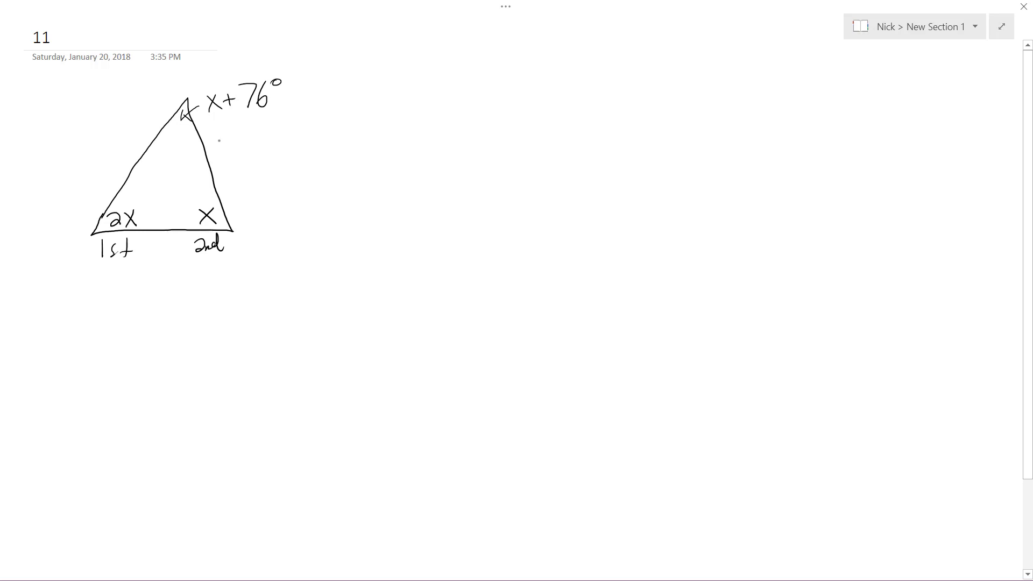
Handwrite the angle-sum equation 2x+x+(x+26)=180 below the triangle.
{"action": "scroll", "scroll_direction": "down", "scroll_amount": 3}
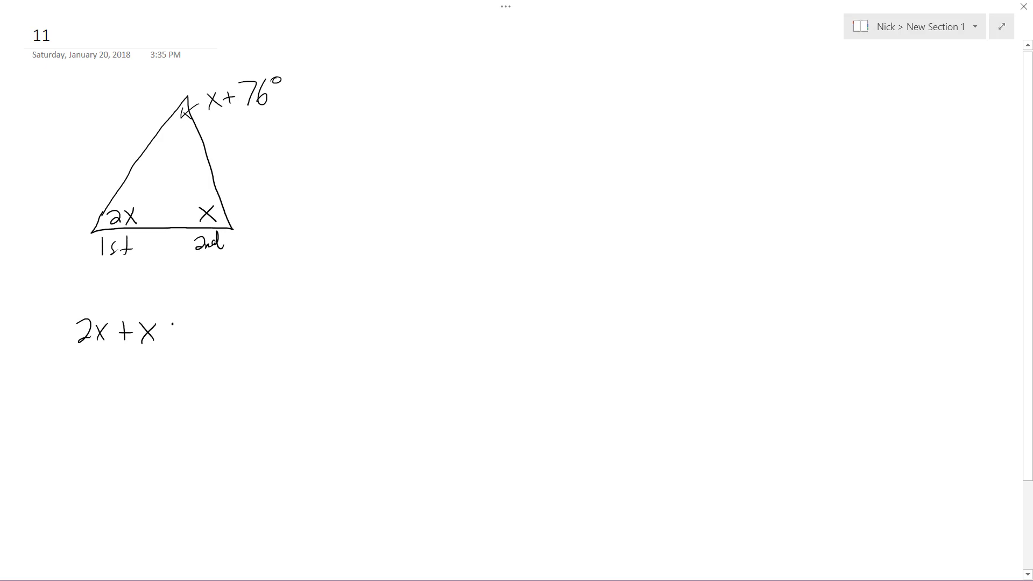
{"action": "type", "text": "+ X"}
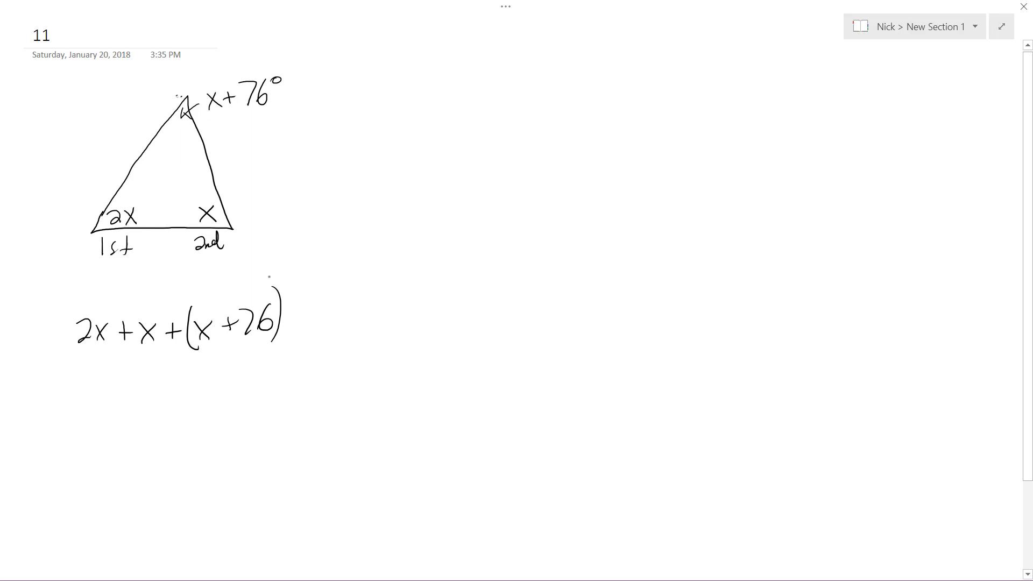
{"action": "type", "text": "= 180"}
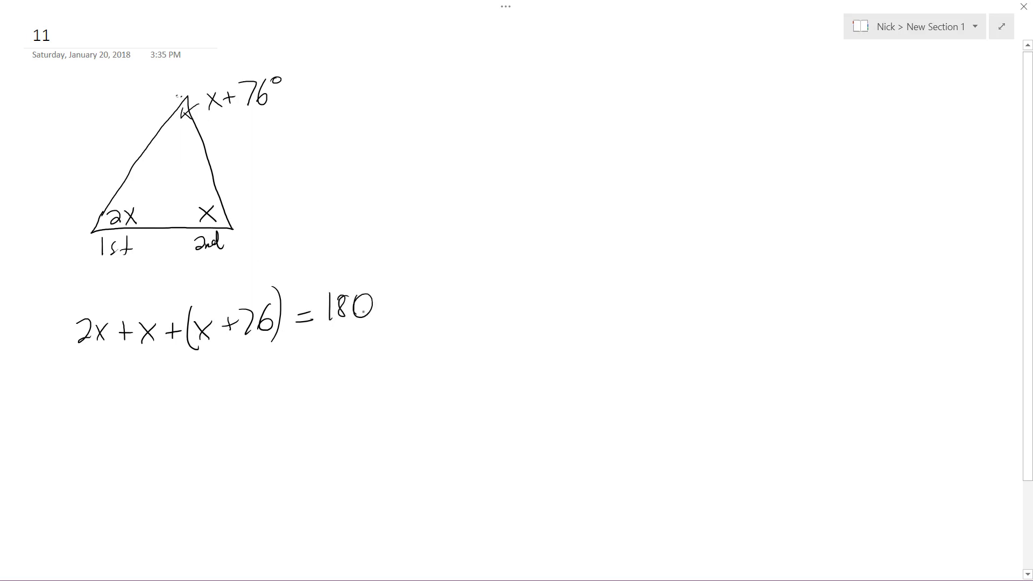
{"action": "type", "text": "3x"}
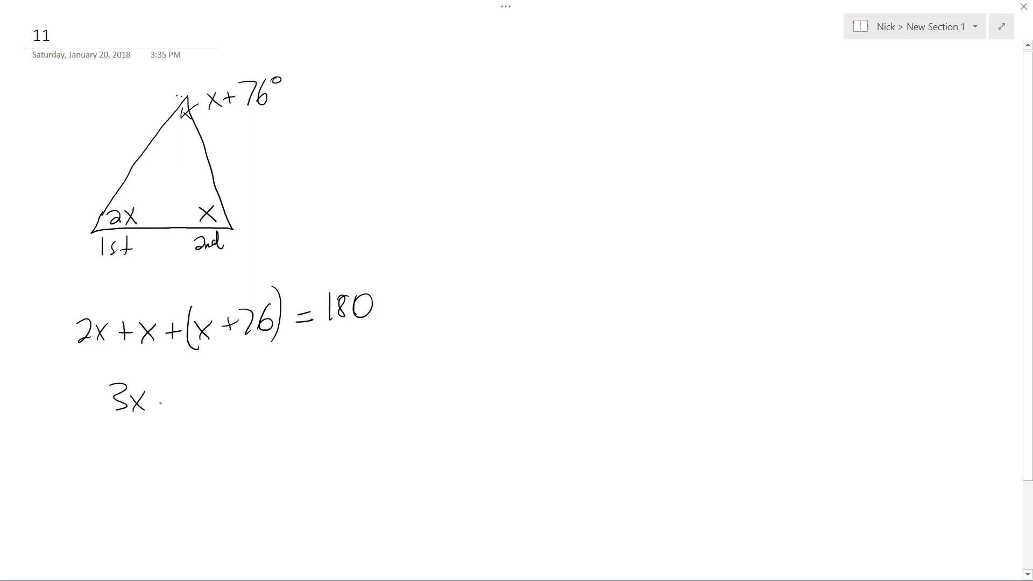
{"action": "type", "text": "= 1"}
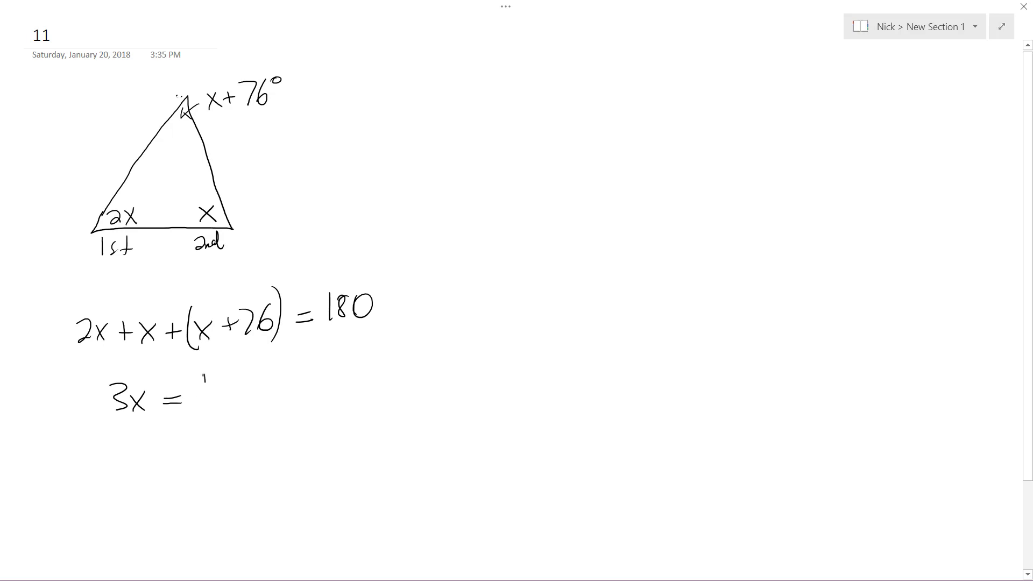
{"action": "type", "text": "180"}
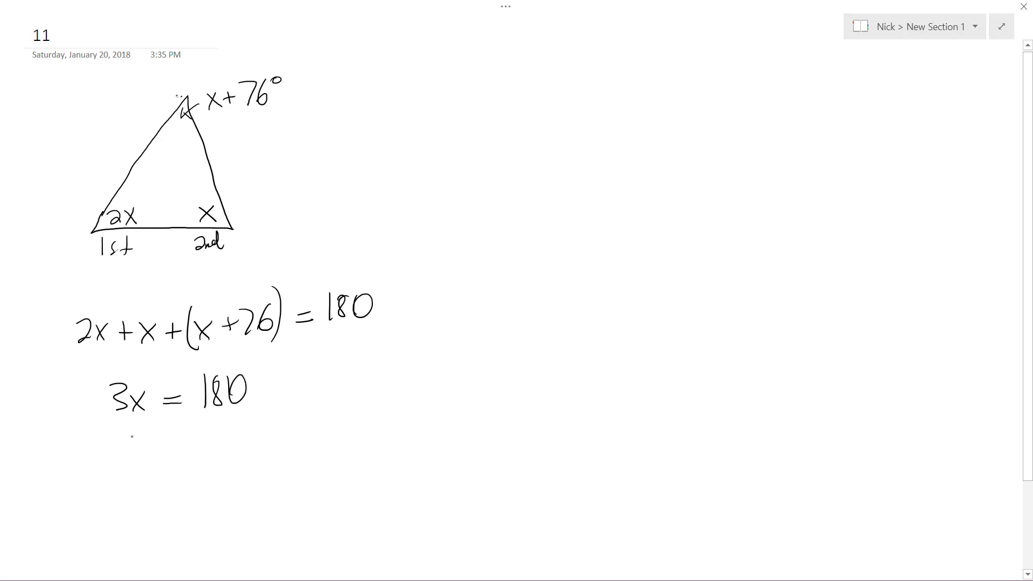
Erase the mistakes and rewrite the working as 4x=104, giving x=26.
{"action": "left_click_drag", "start_coordinate": [107, 413], "coordinate": [143, 414]}
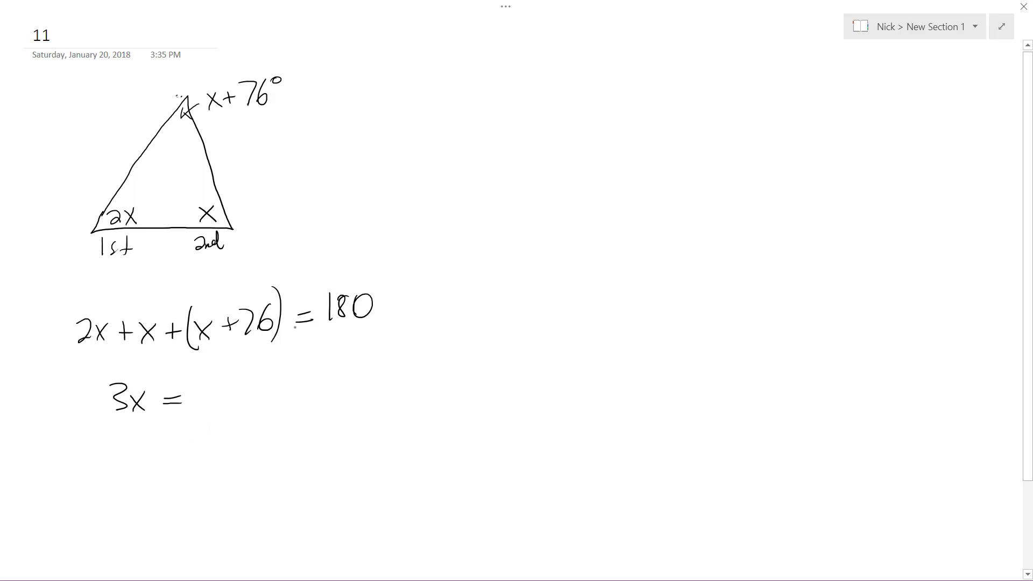
{"action": "type", "text": "-76"}
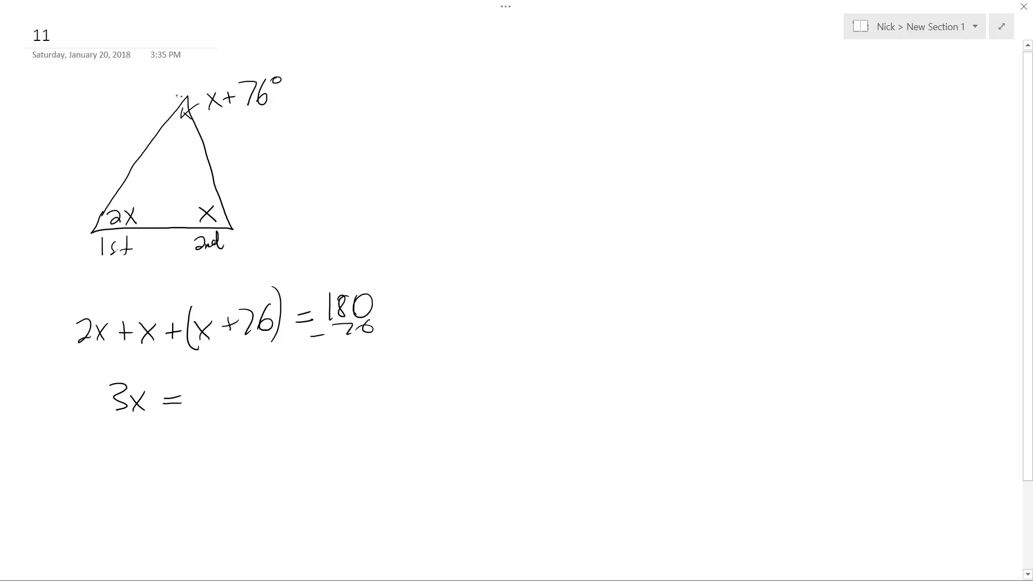
{"action": "type", "text": "1"}
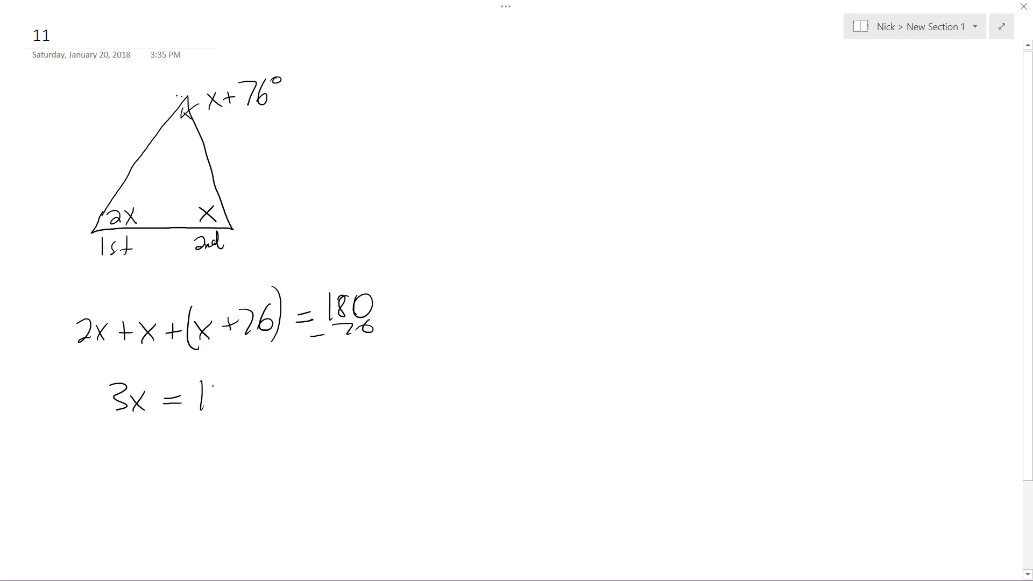
{"action": "type", "text": "104"}
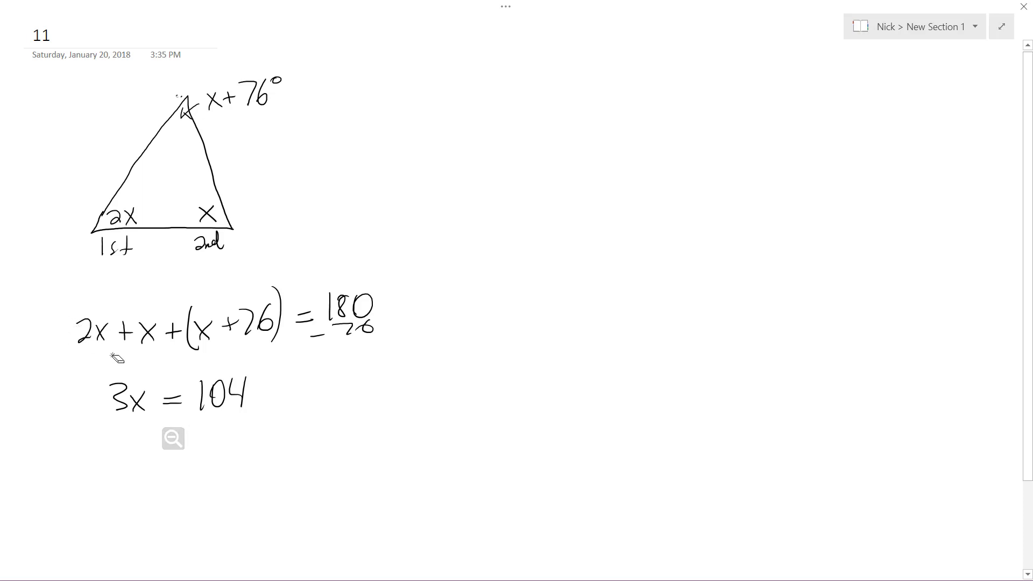
{"action": "left_click_drag", "start_coordinate": [132, 396], "coordinate": [145, 405]}
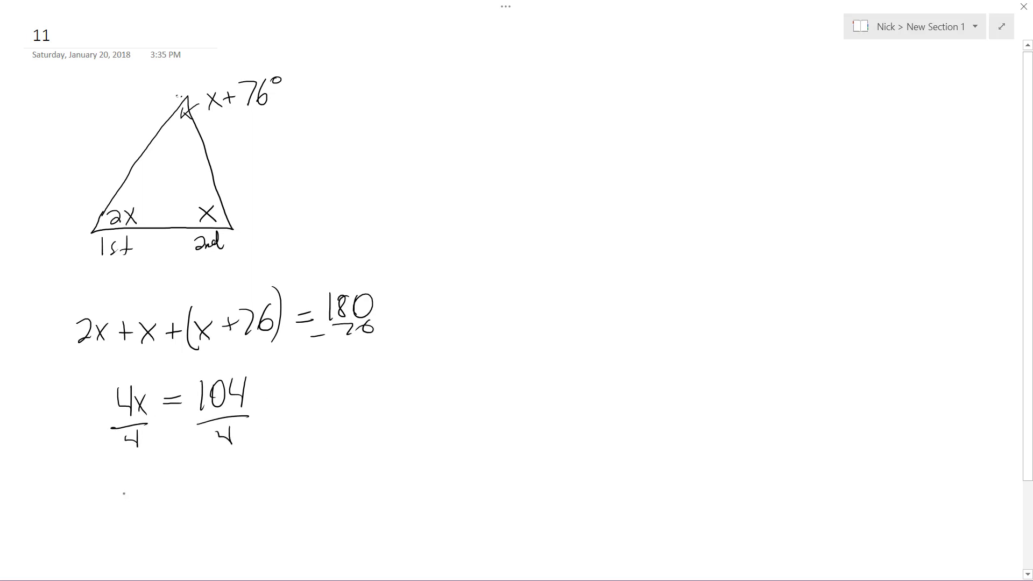
{"action": "type", "text": "x=26"}
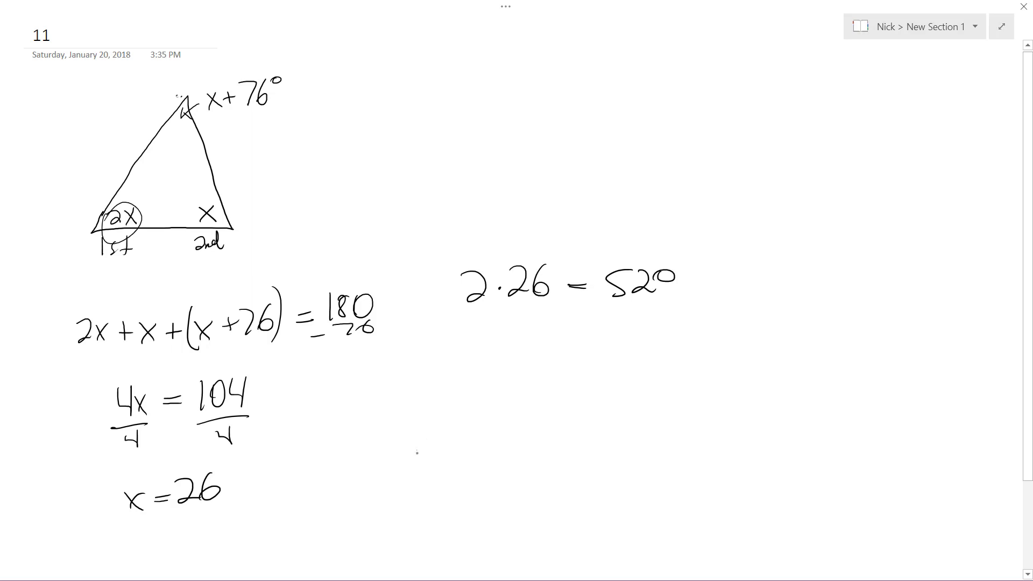
Write scratch values 52 and 26 and a column addition totalling 102 beneath 52°.
{"action": "type", "text": "52"}
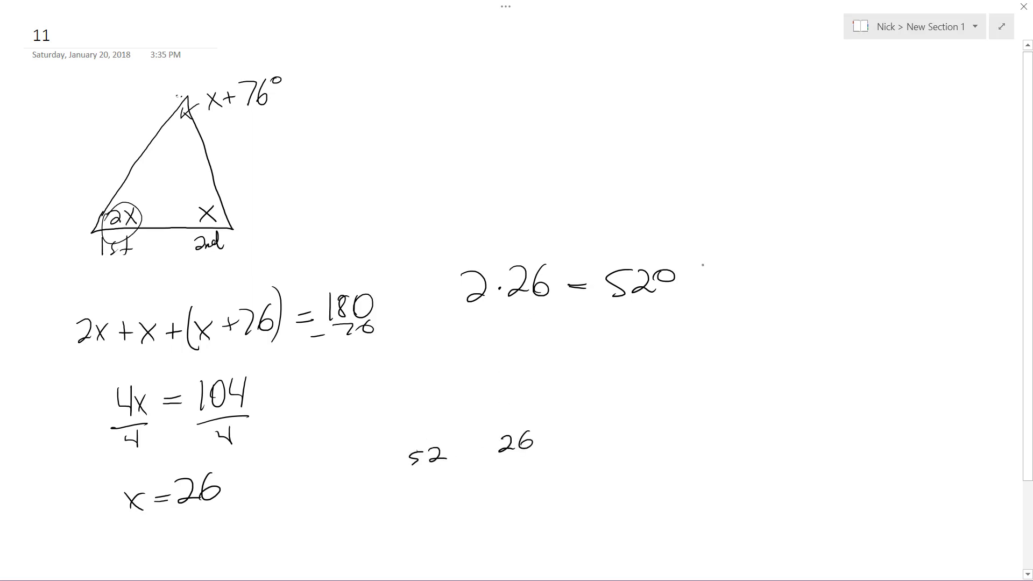
{"action": "type", "text": "26"}
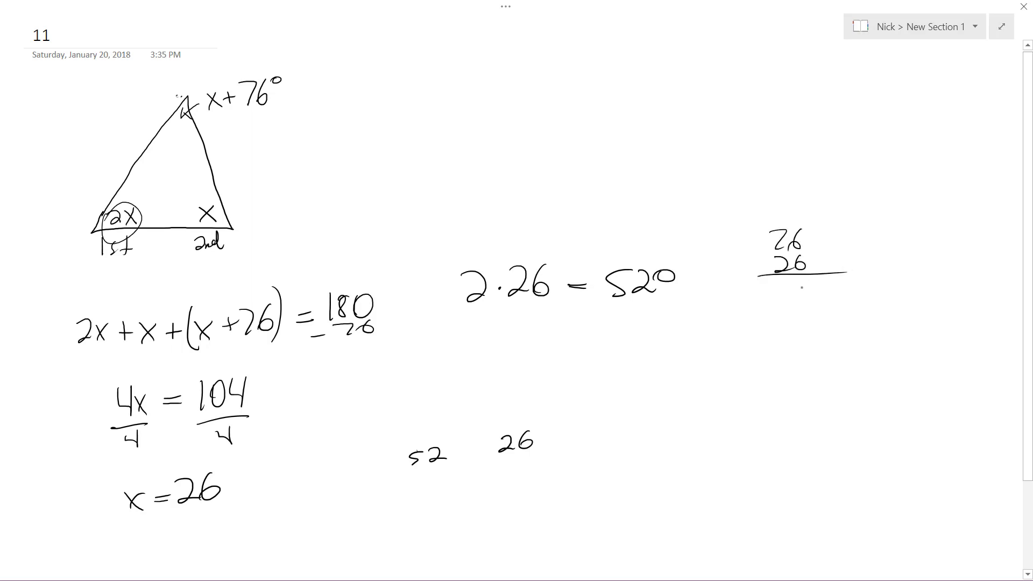
{"action": "type", "text": "2"}
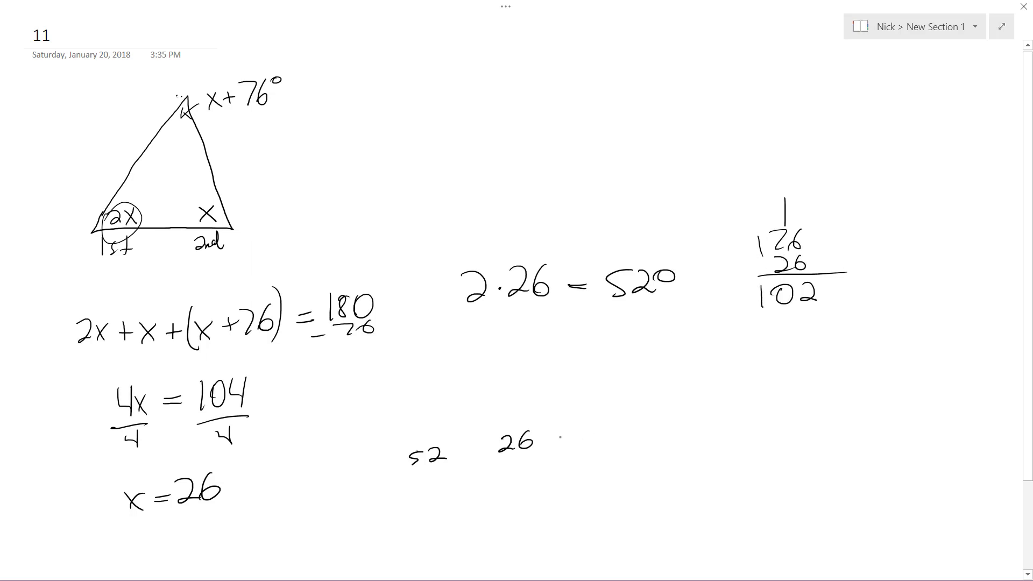
{"action": "type", "text": "102"}
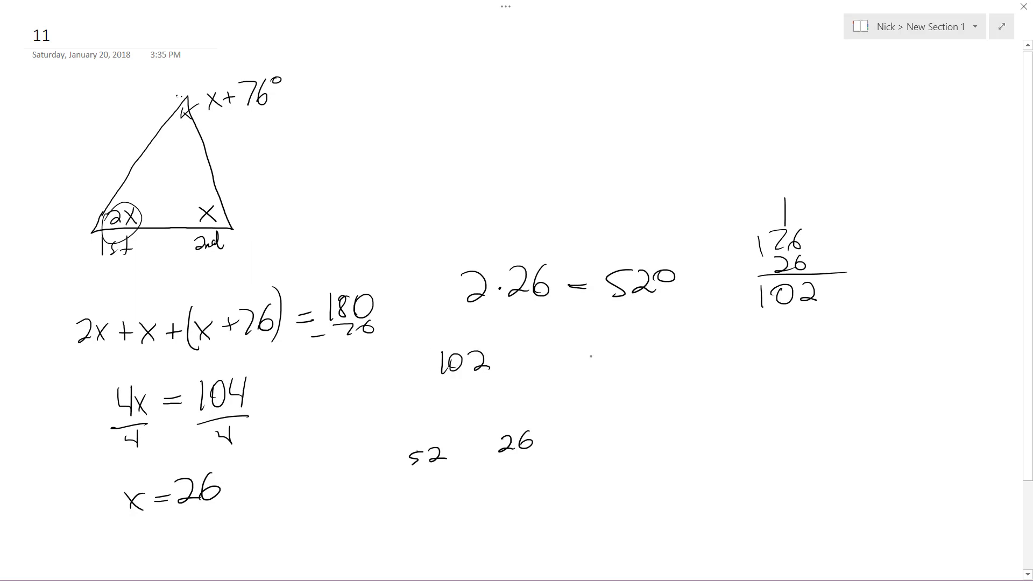
Draw a second triangle at the lower right of the page.
{"action": "left_click_drag", "start_coordinate": [660, 446], "coordinate": [747, 361]}
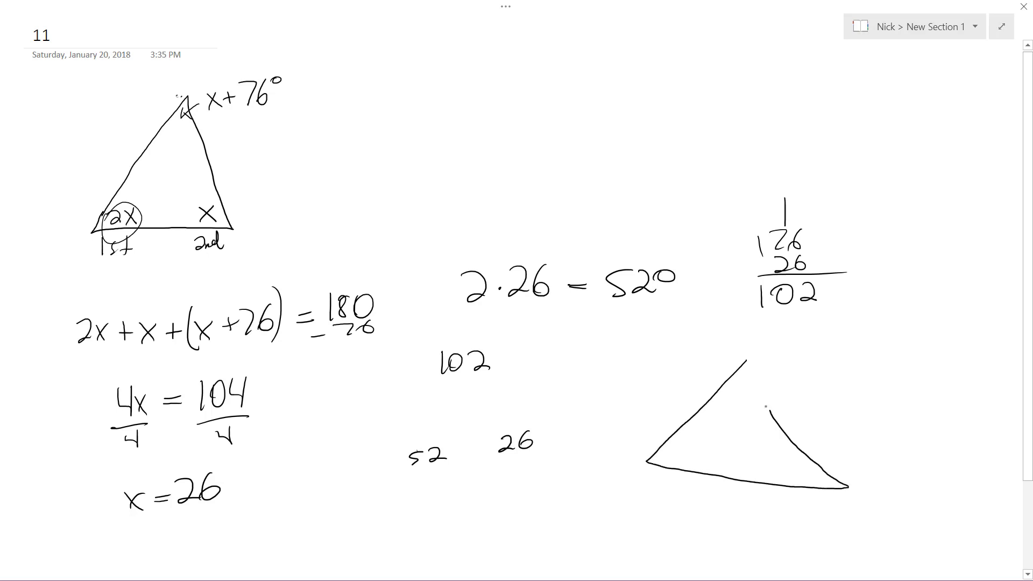
{"action": "left_click_drag", "start_coordinate": [744, 362], "coordinate": [744, 362]}
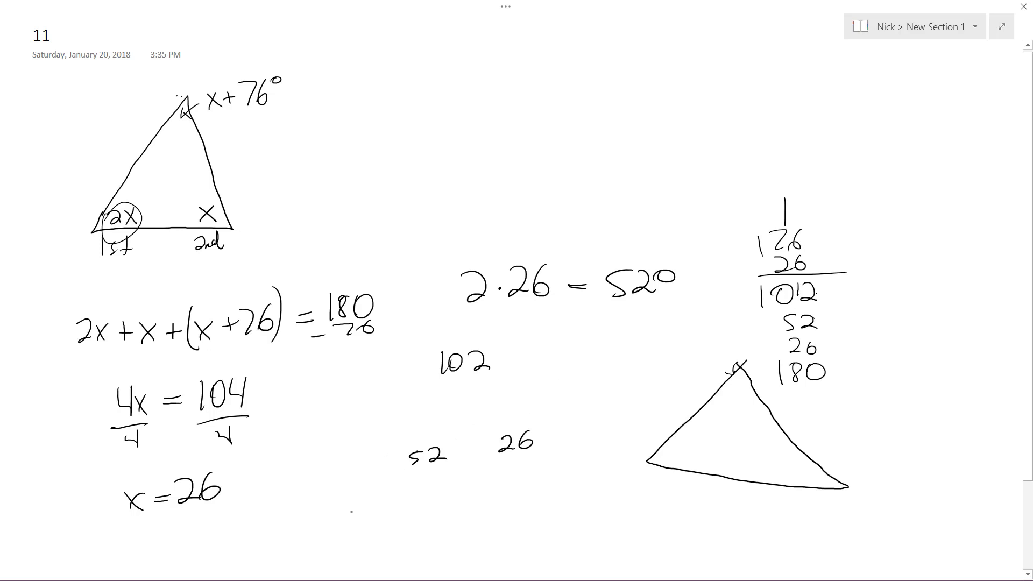
Circle 52 and handwrite 'first angle 52°' beneath it.
{"action": "left_click_drag", "start_coordinate": [409, 435], "coordinate": [448, 475]}
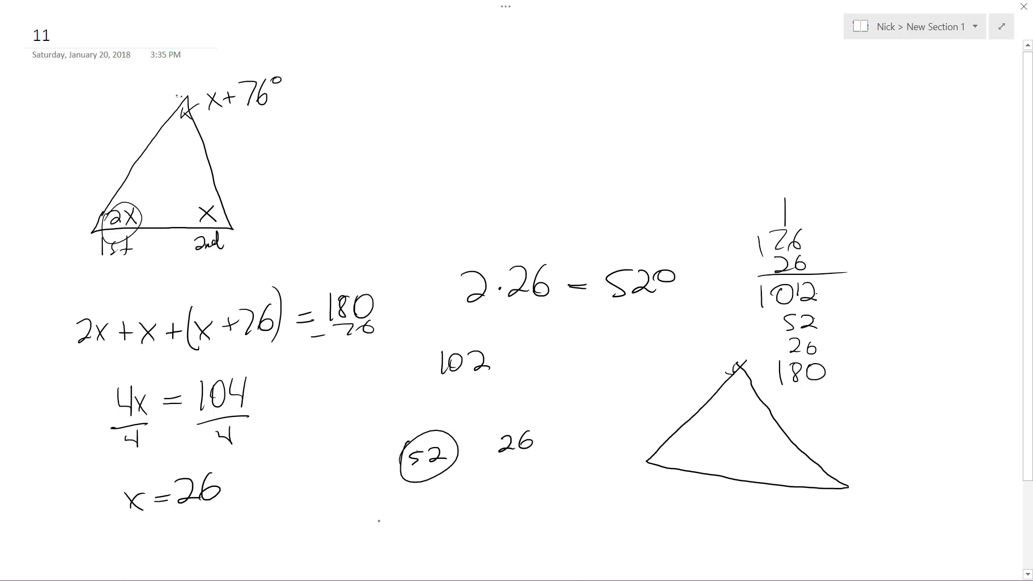
{"action": "type", "text": "first"}
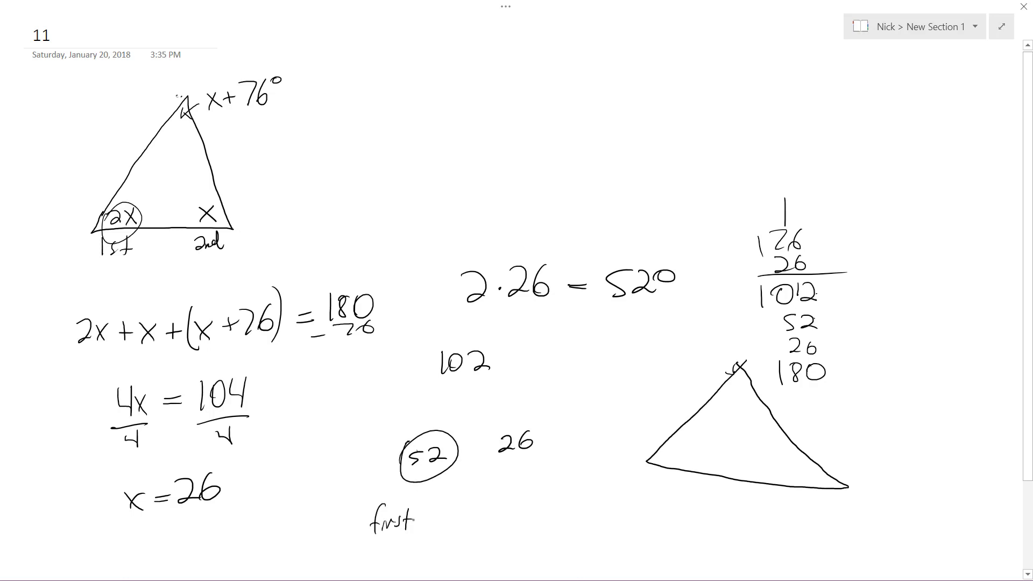
{"action": "type", "text": "angle"}
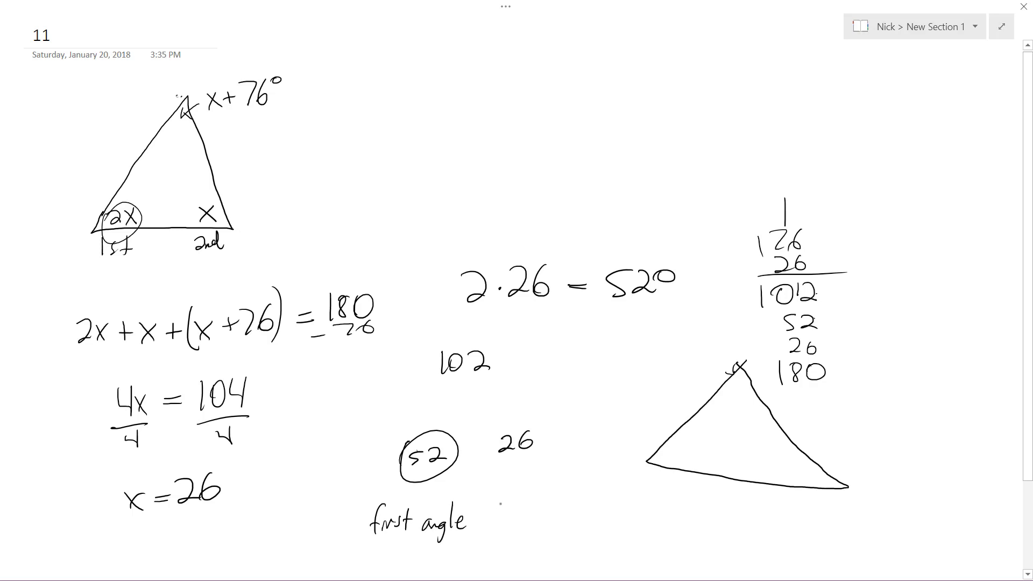
{"action": "type", "text": "52"}
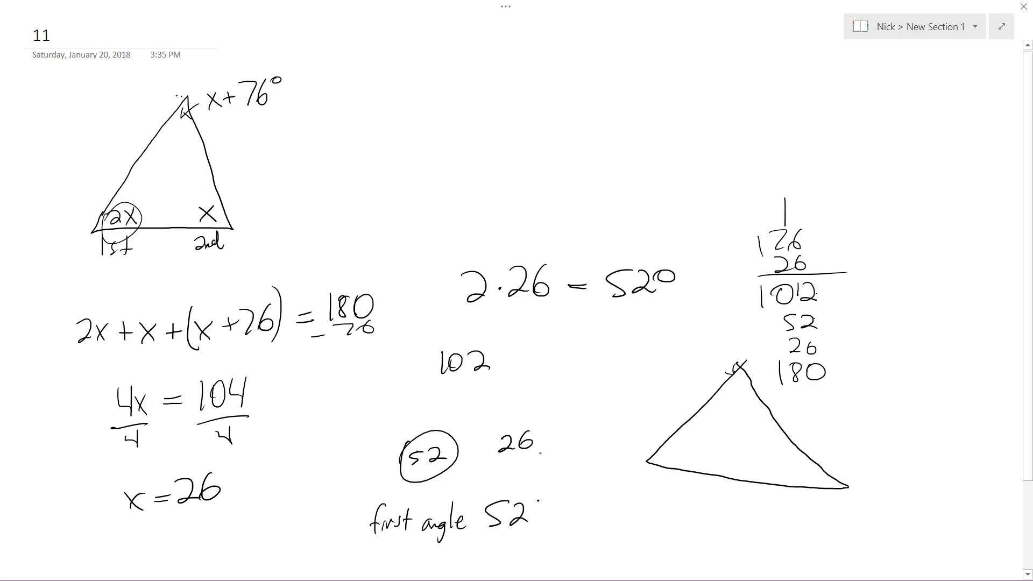
{"action": "left_click", "coordinate": [545, 496]}
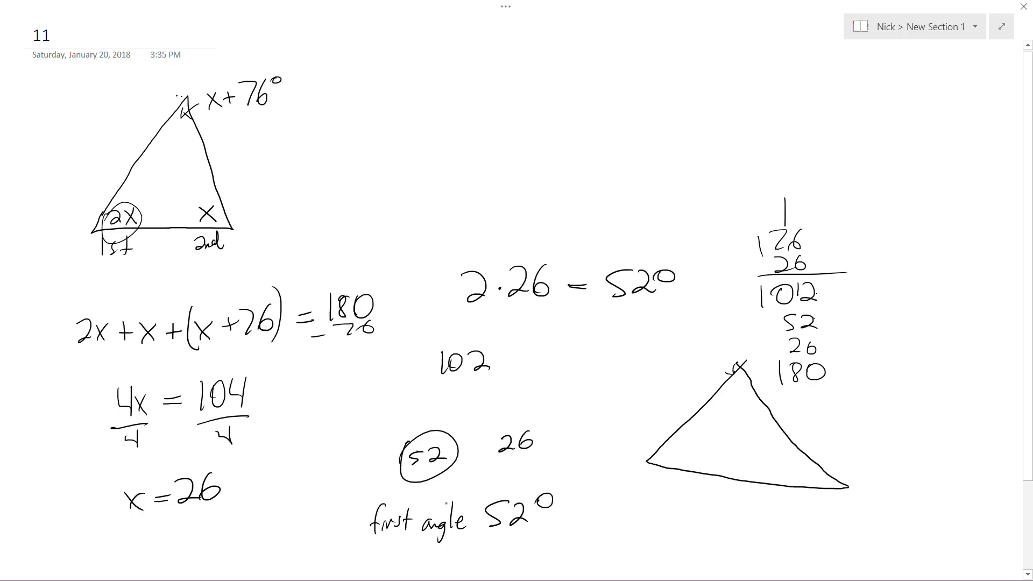